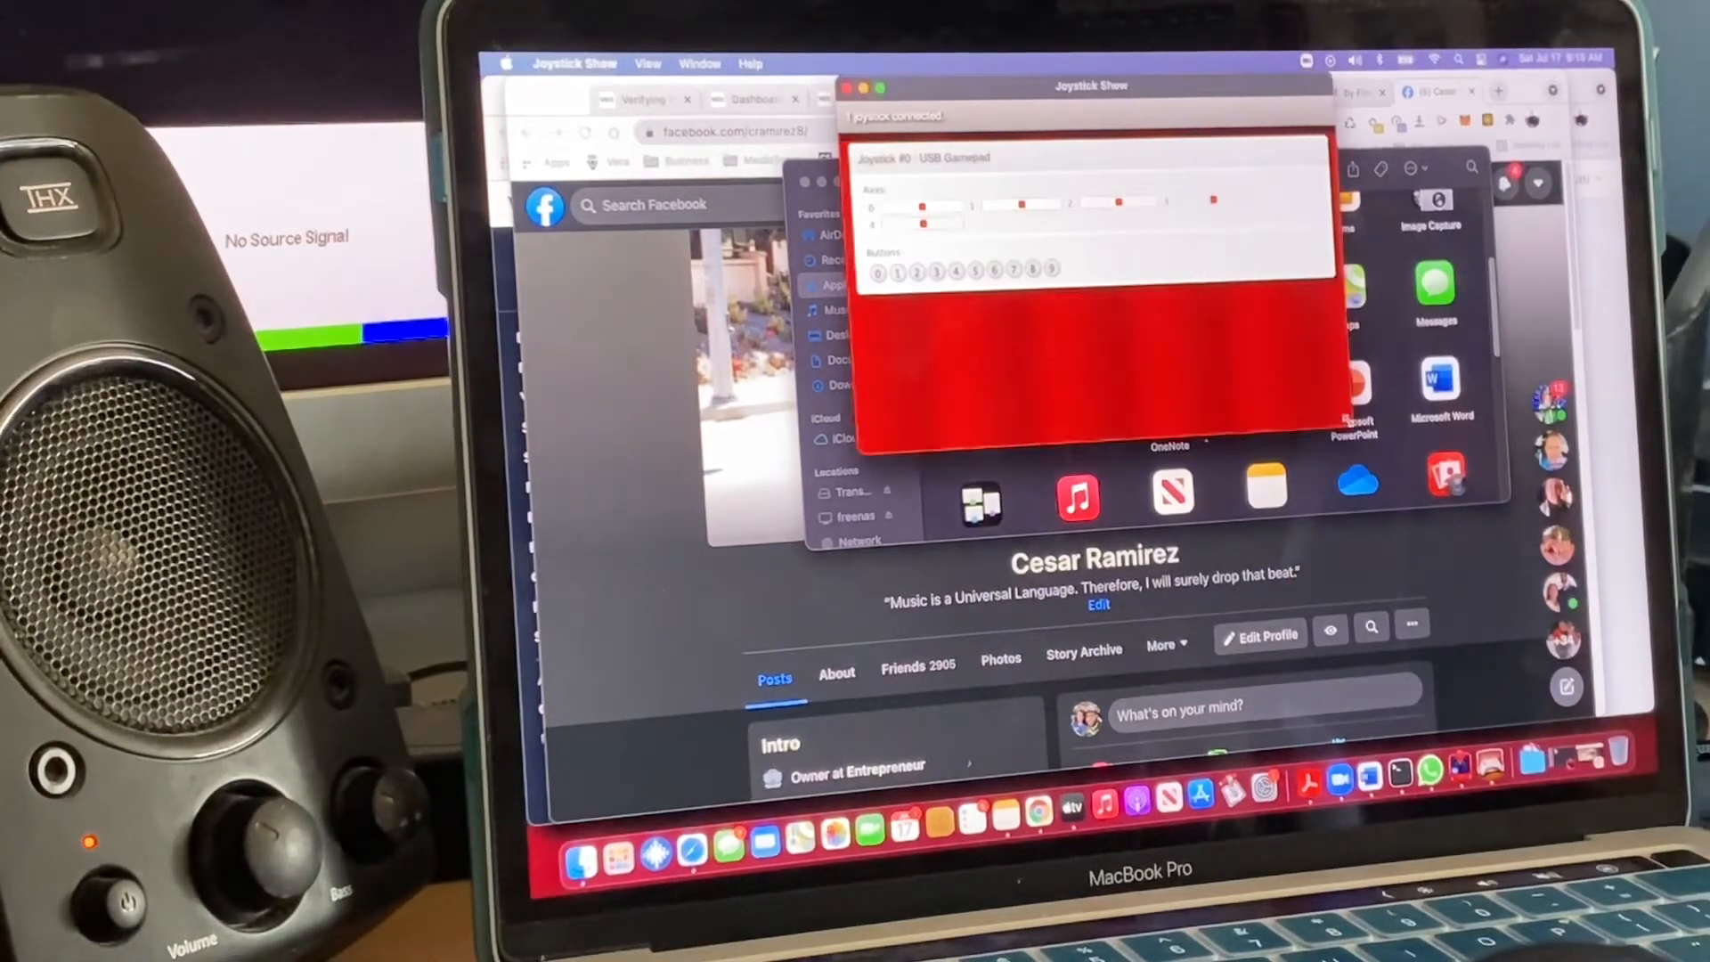
# Step: Drag the Joystick Show window corner outward to enlarge the USB gamepad axes and buttons display
pyautogui.moveTo(1087, 85); pyautogui.dragTo(1138, 109)
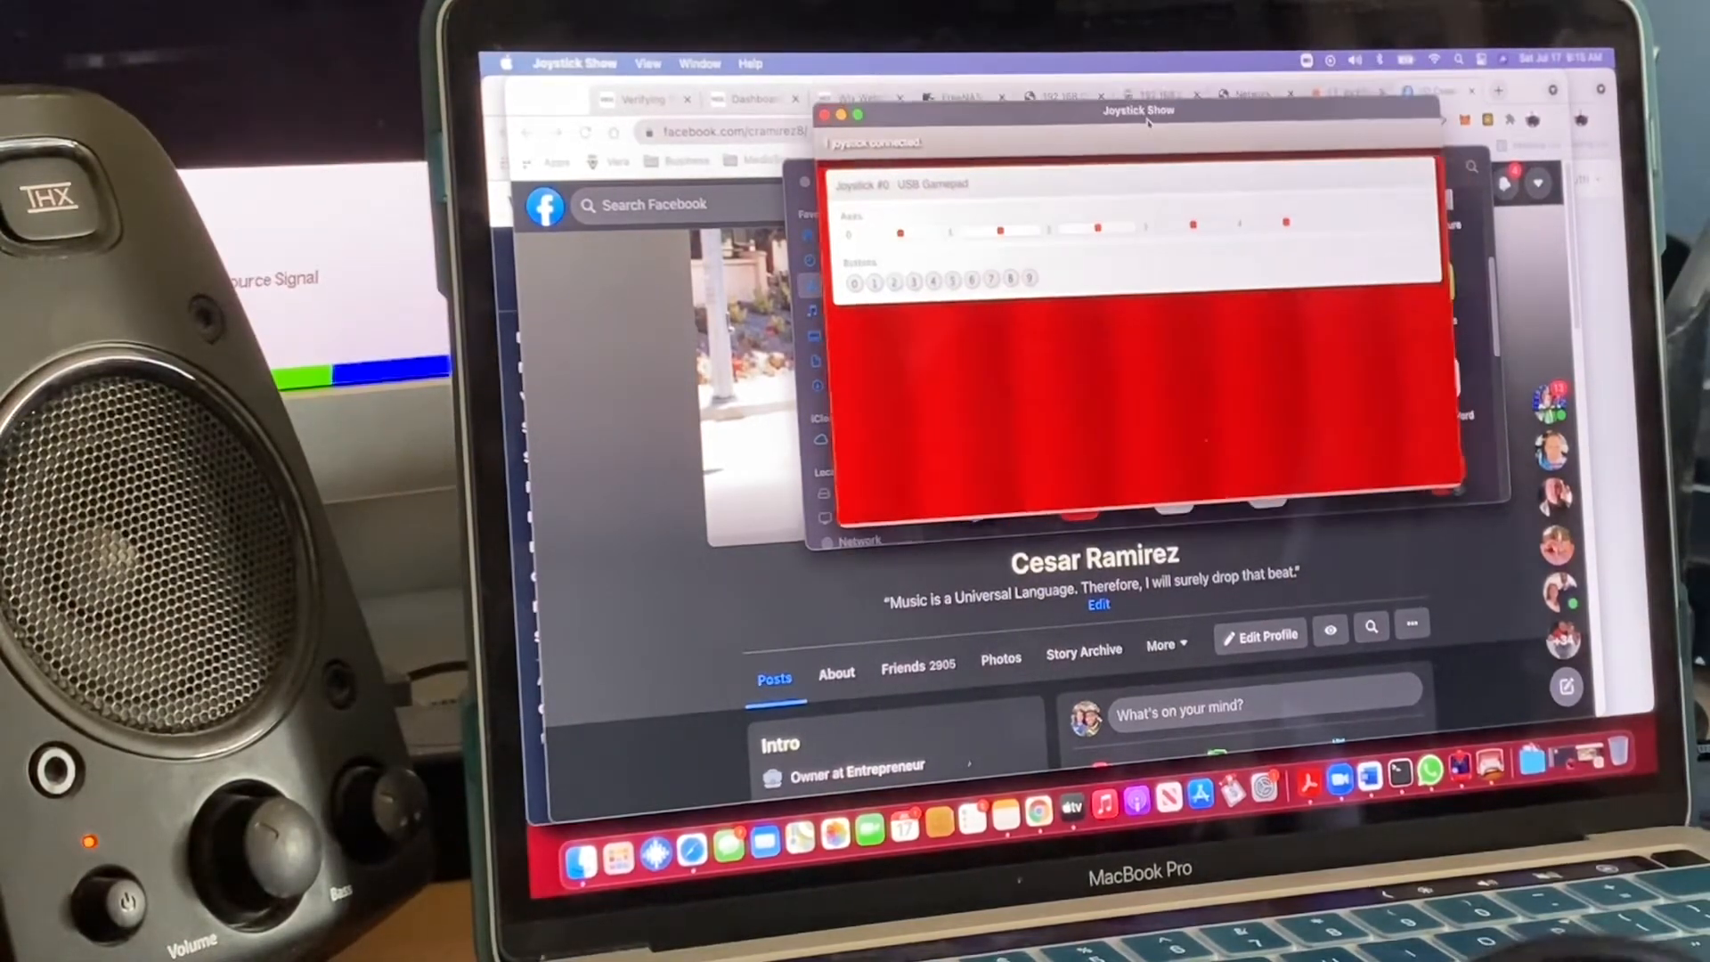